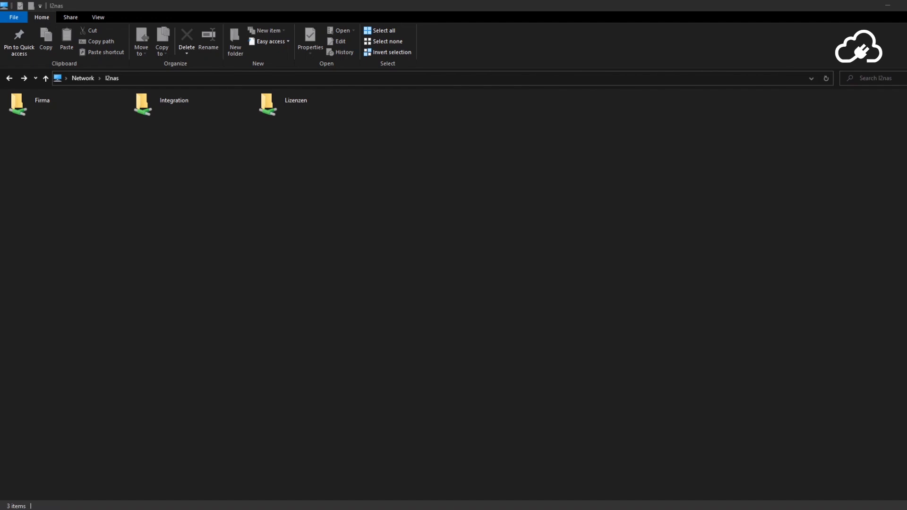
mouse_move(649, 378)
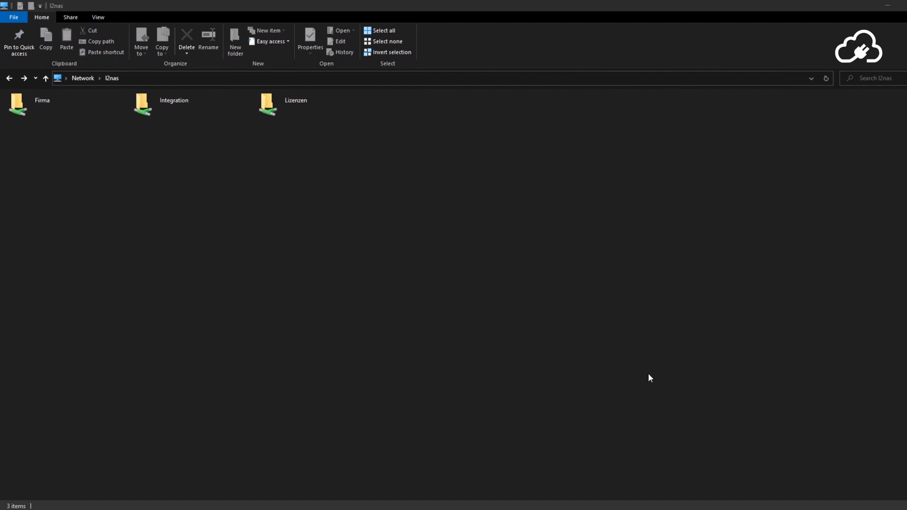
mouse_move(167, 250)
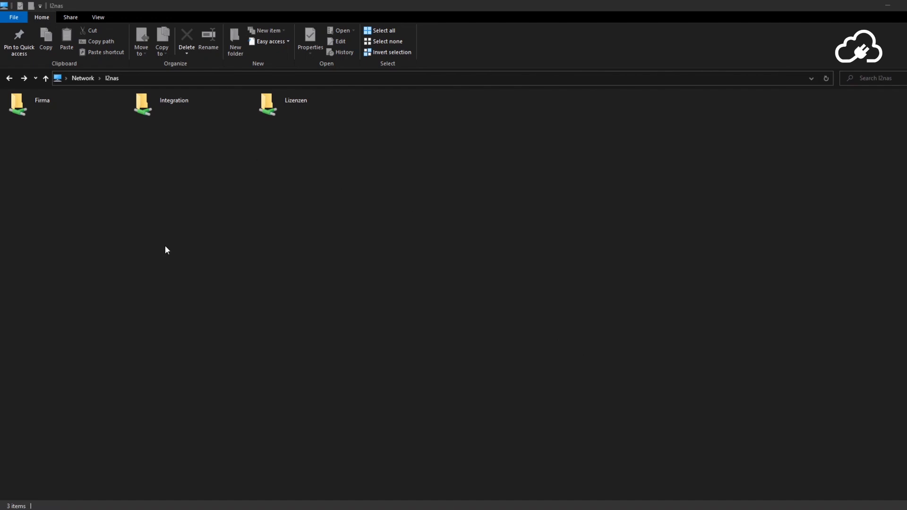
Step: Open Firma > Customers on the l2nas share and browse the customer subfolders
left_click(41, 104)
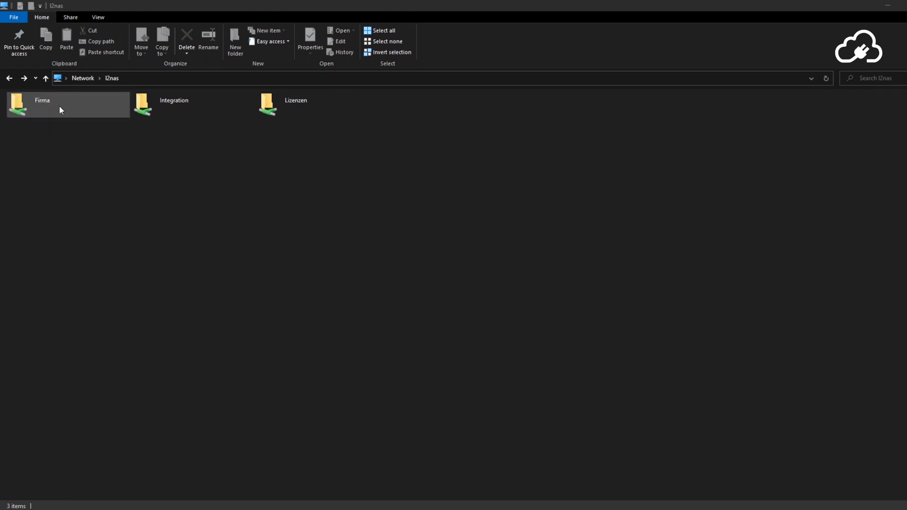
double_click(42, 104)
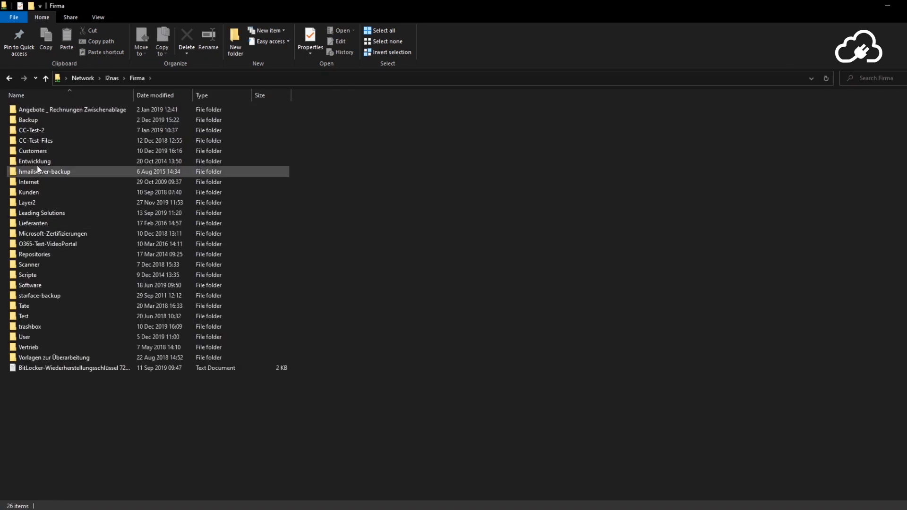
double_click(33, 152)
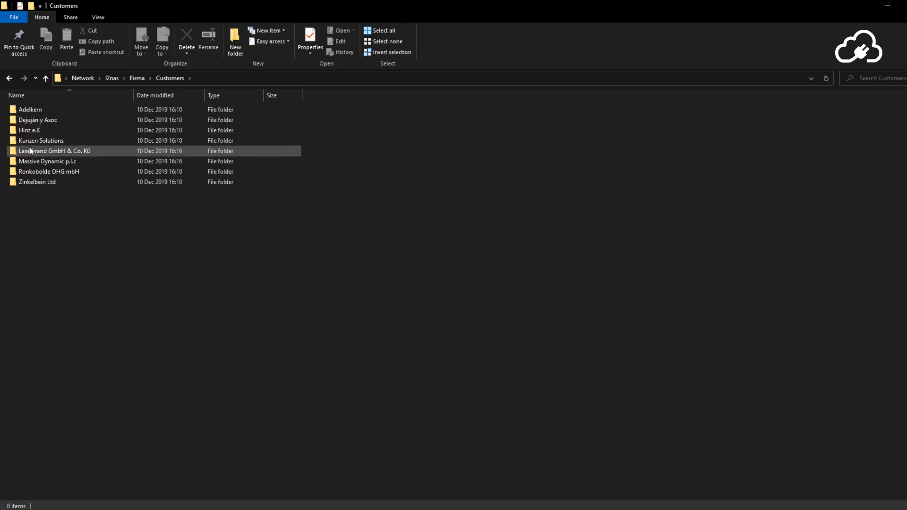
double_click(56, 151)
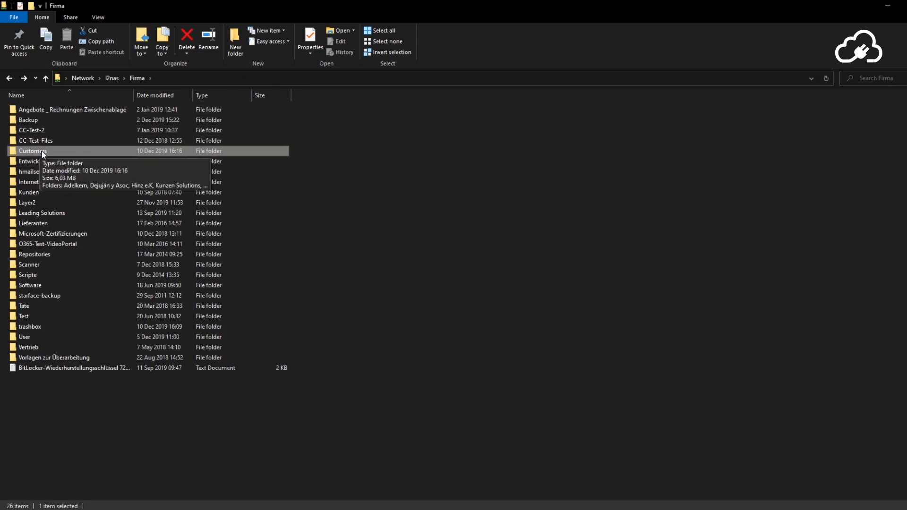
double_click(33, 151)
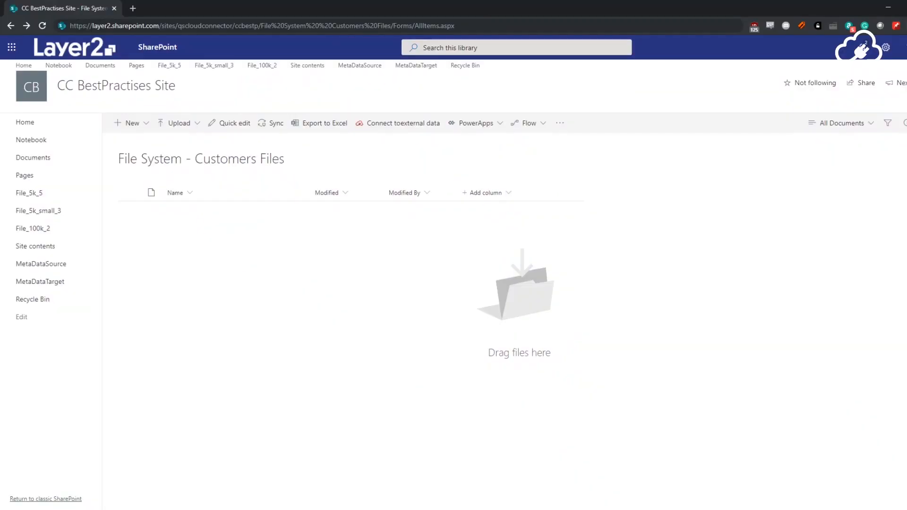
mouse_move(260, 373)
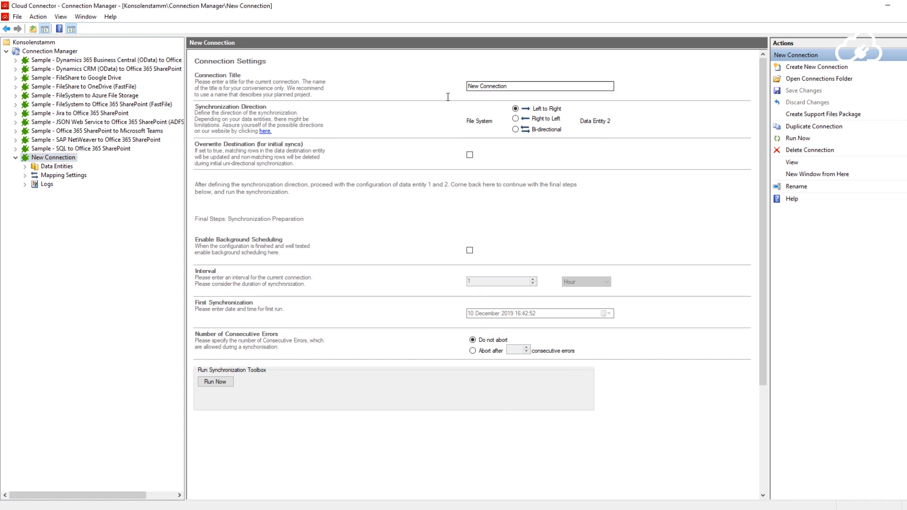
Step: Begin typing the new connection title 'File System - SharePoint Online'
type("Fi")
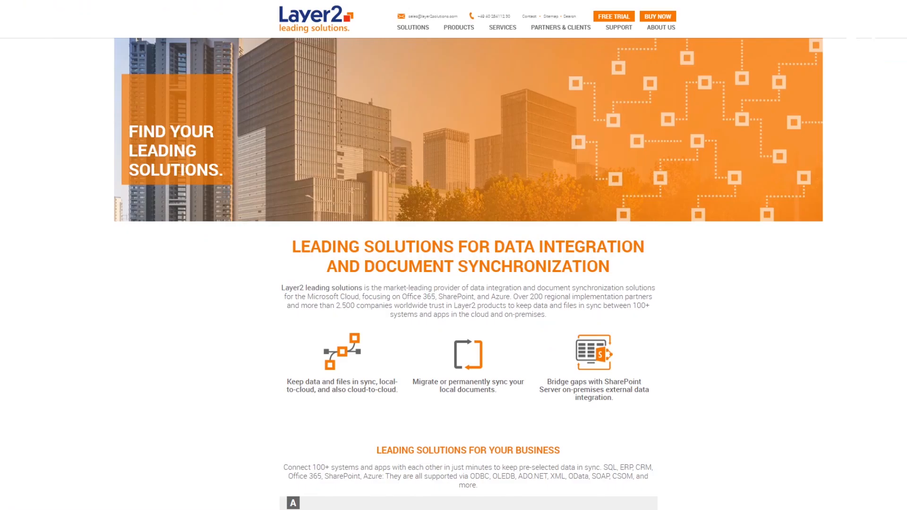
mouse_move(613, 15)
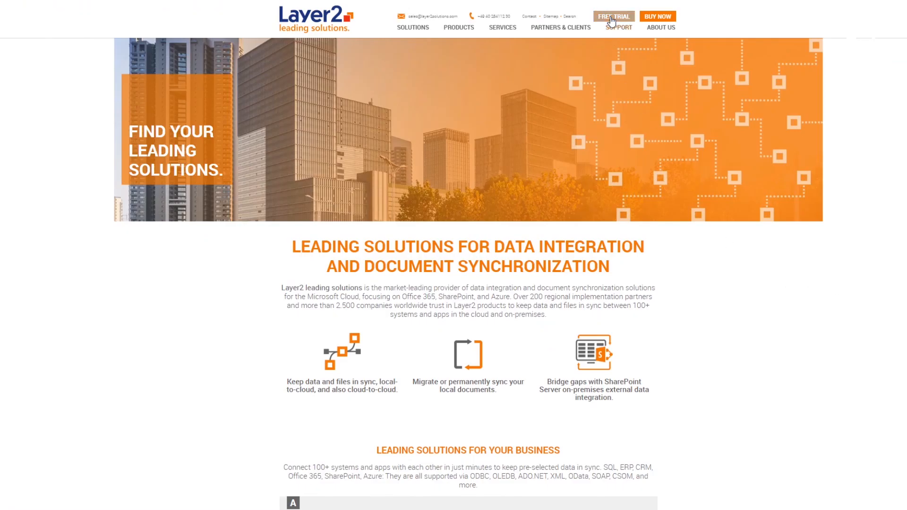
Step: Show the Layer2 free trial page and scroll to the product sign-up tiles
left_click(613, 16)
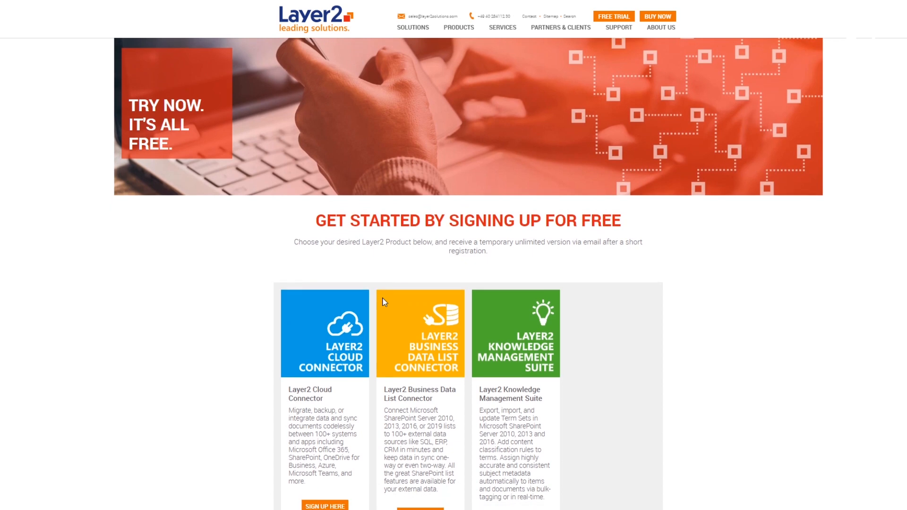
scroll("down", 3)
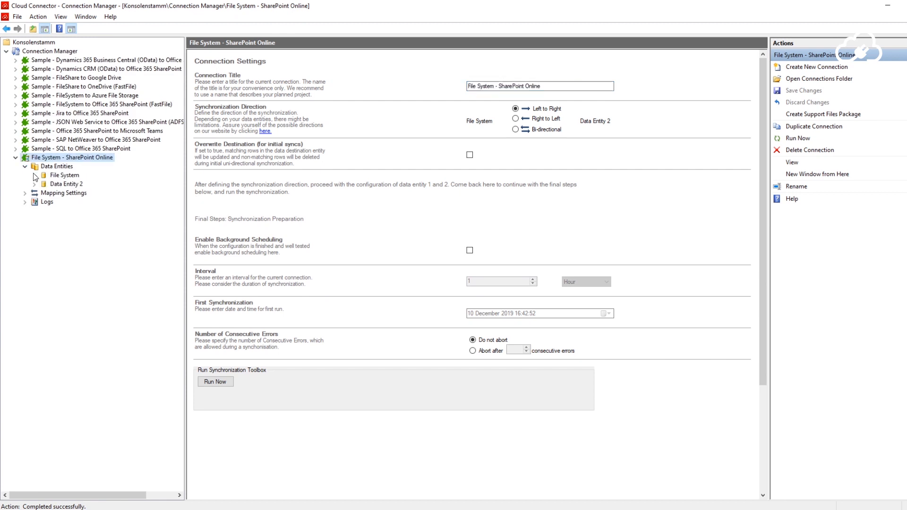
Step: Point the File System entity at the l2nas Customers folder and preview its files
left_click(65, 174)
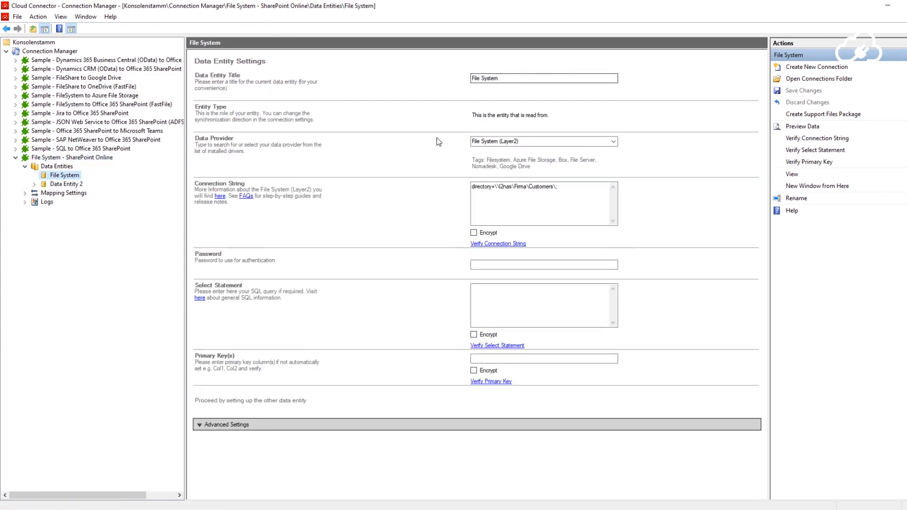
left_click(515, 186)
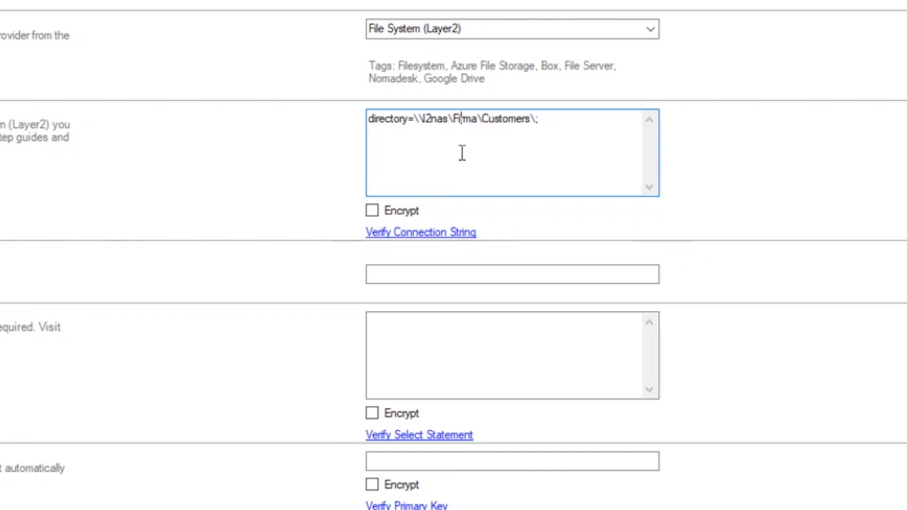
left_click_drag(453, 119, 499, 119)
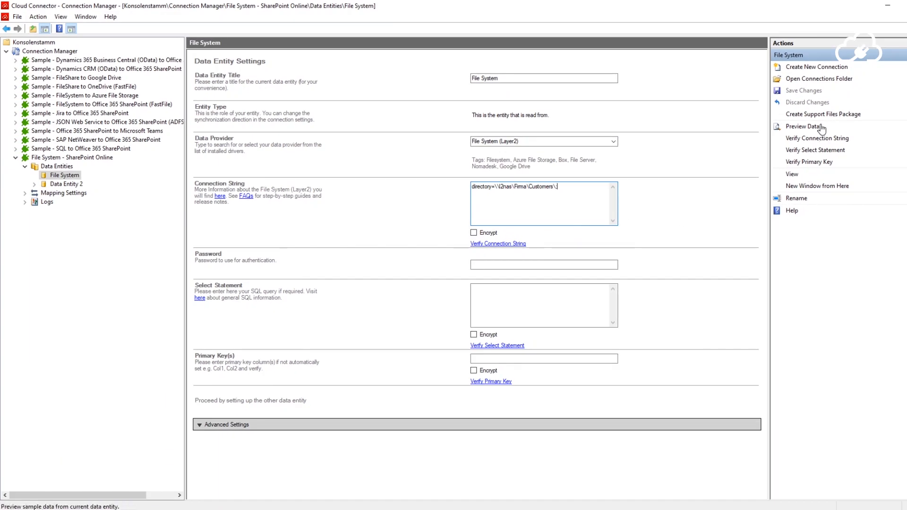
left_click(803, 126)
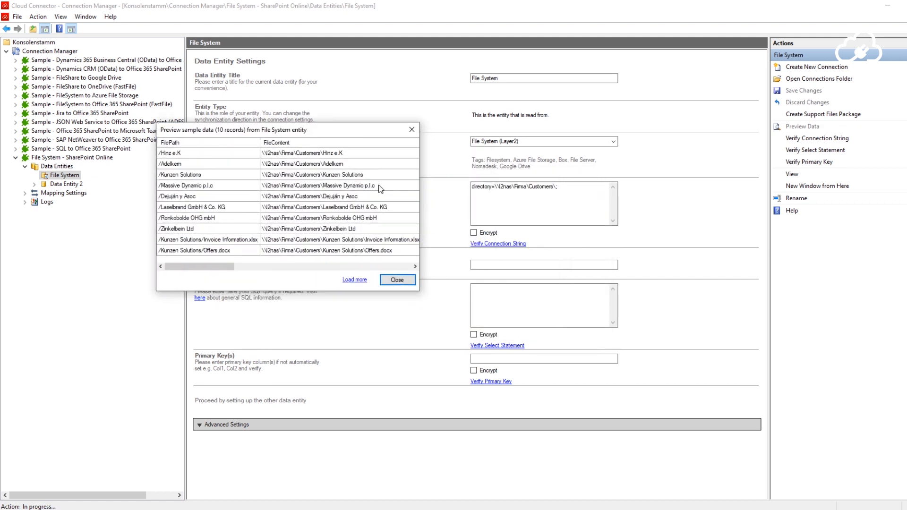
left_click(355, 279)
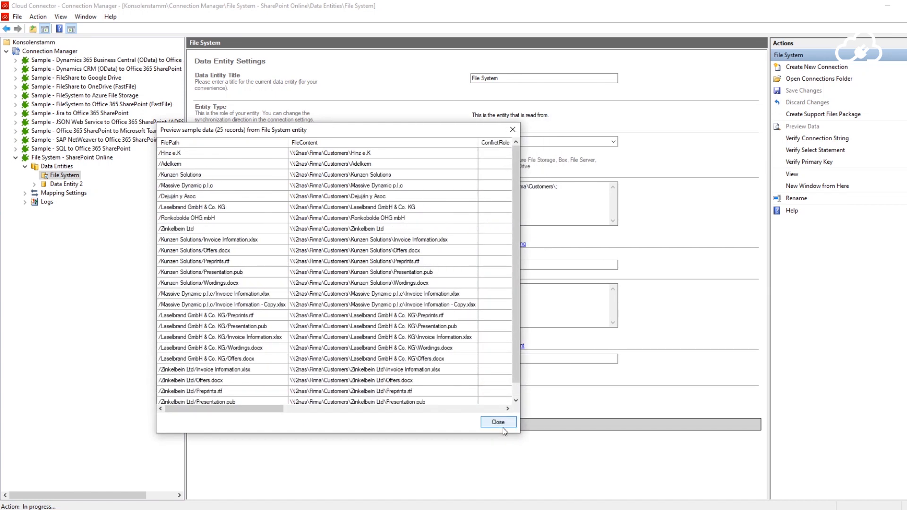
left_click(497, 421)
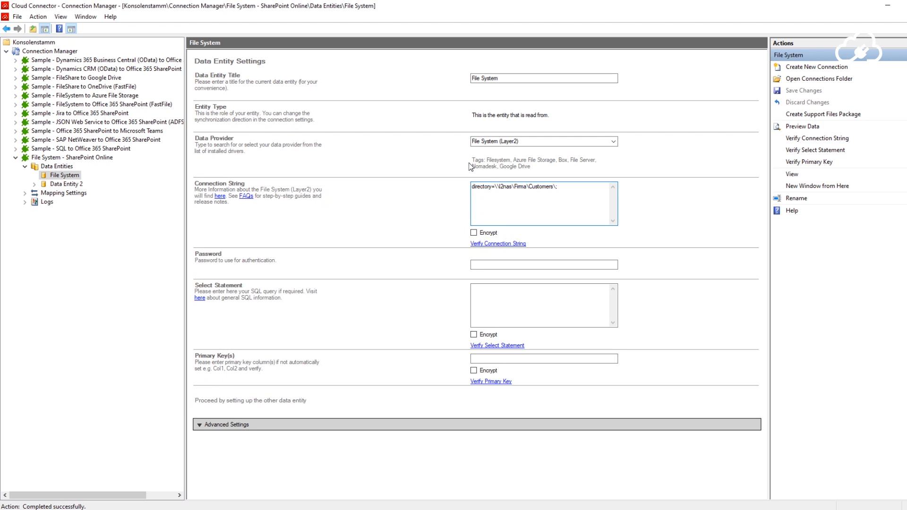
left_click(66, 184)
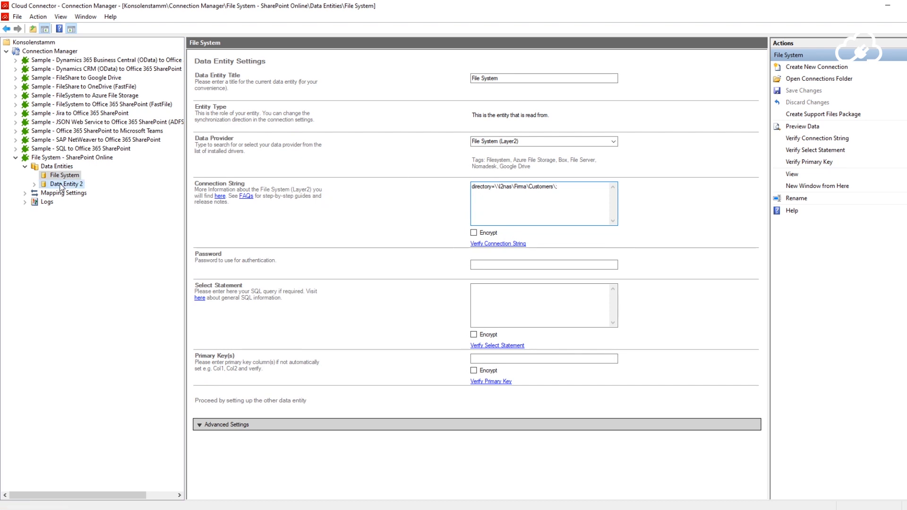
Step: Set Data Entity 2 to SharePoint with the Customers Files URL and Microsoft_Modern authentication
left_click(65, 184)
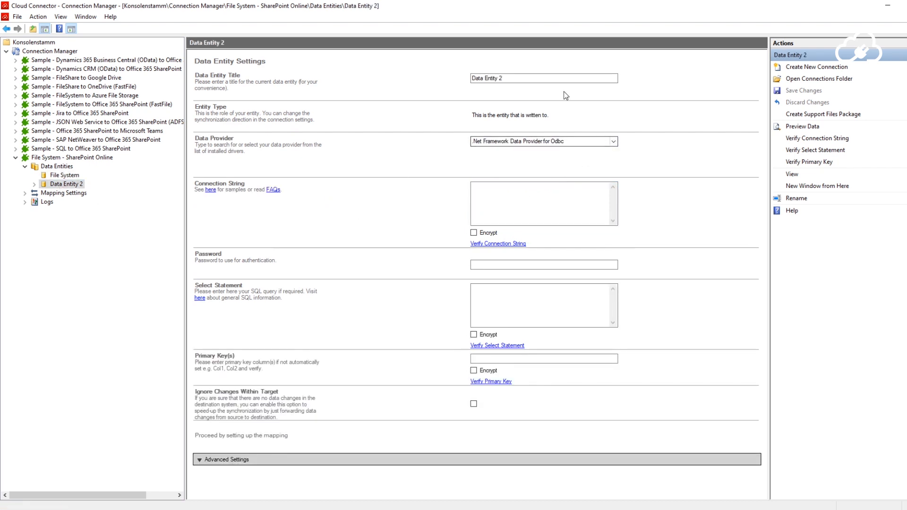
left_click(611, 141)
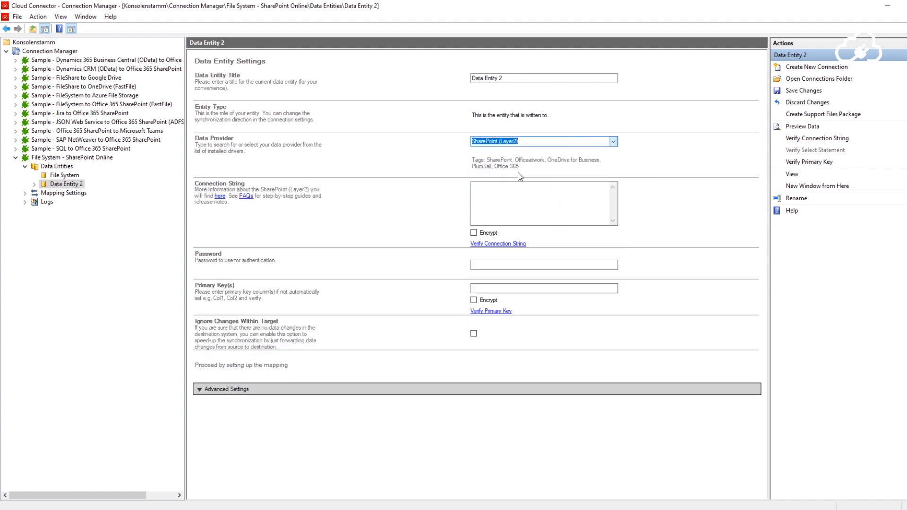
type("URL=")
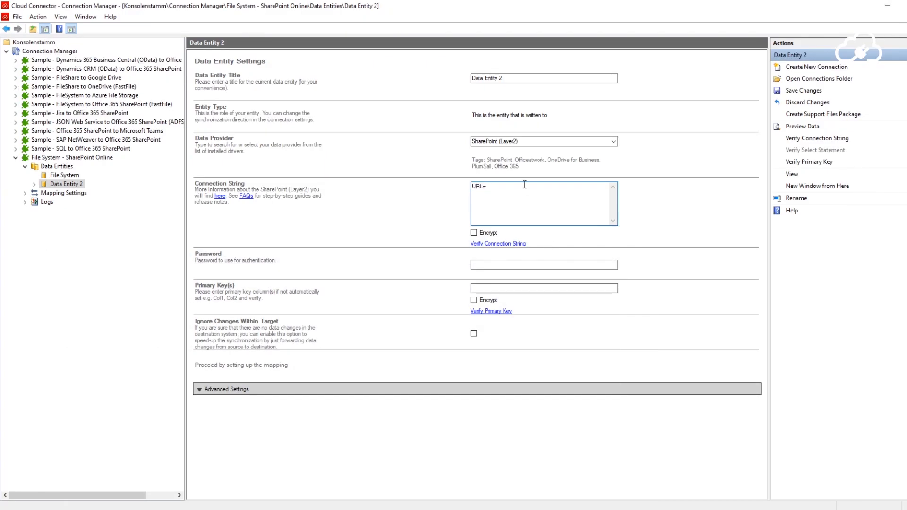
type("https://layer2.sharepoint.com/sites/qscloudconnector/ccbestp/File%20System%20%20Customers%20Files/Forms/AllItems.aspx")
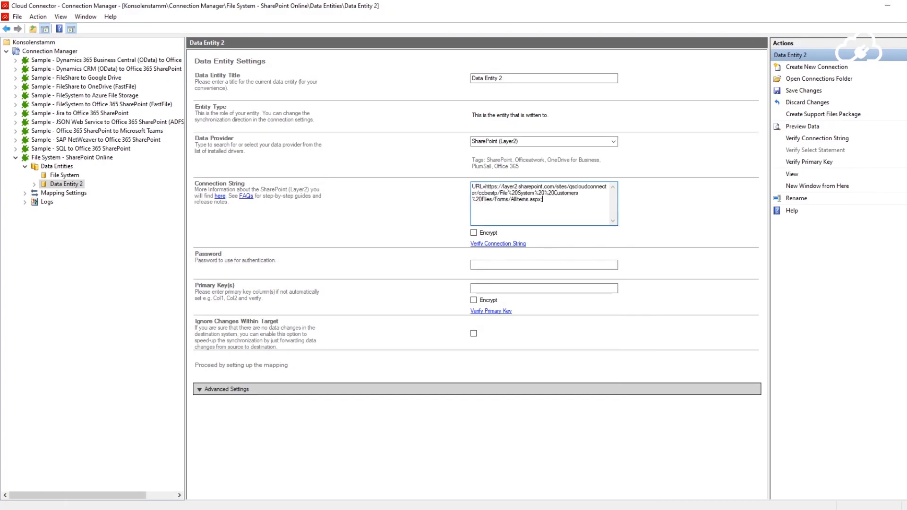
type(";A")
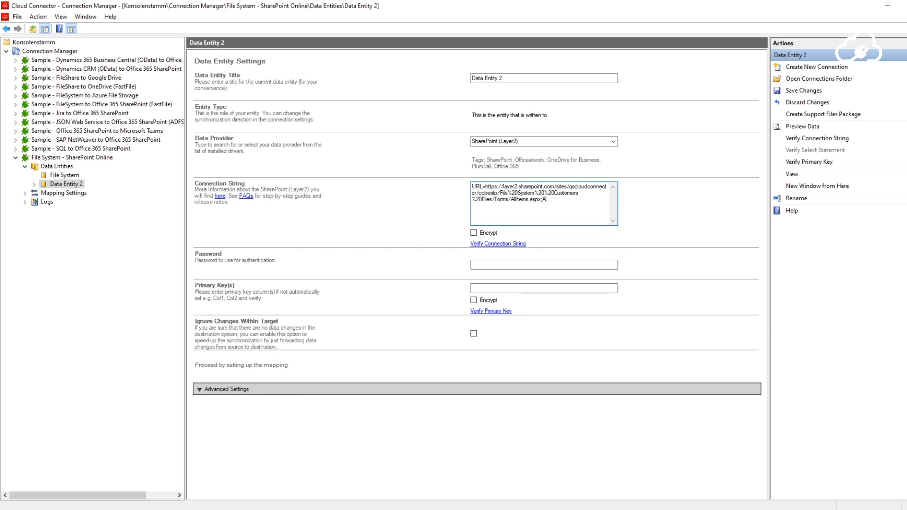
type("Authentication")
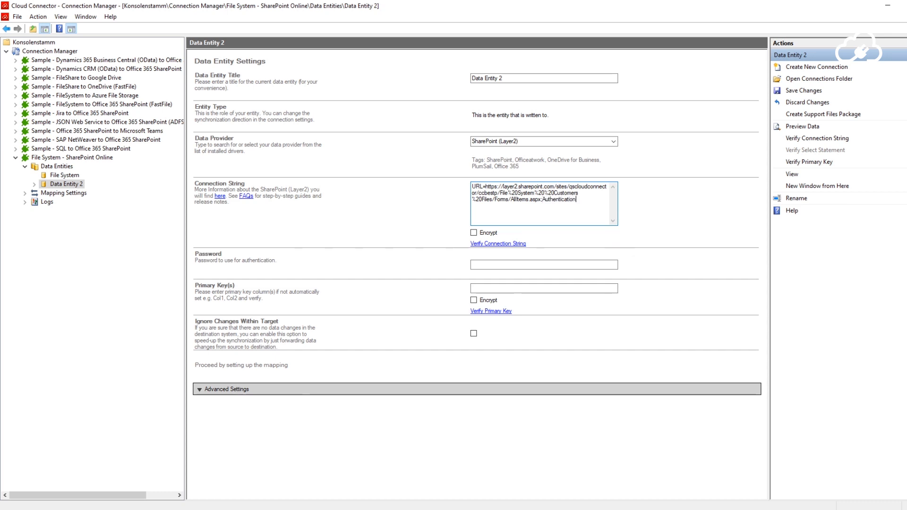
type("=Microsoft_Modern;")
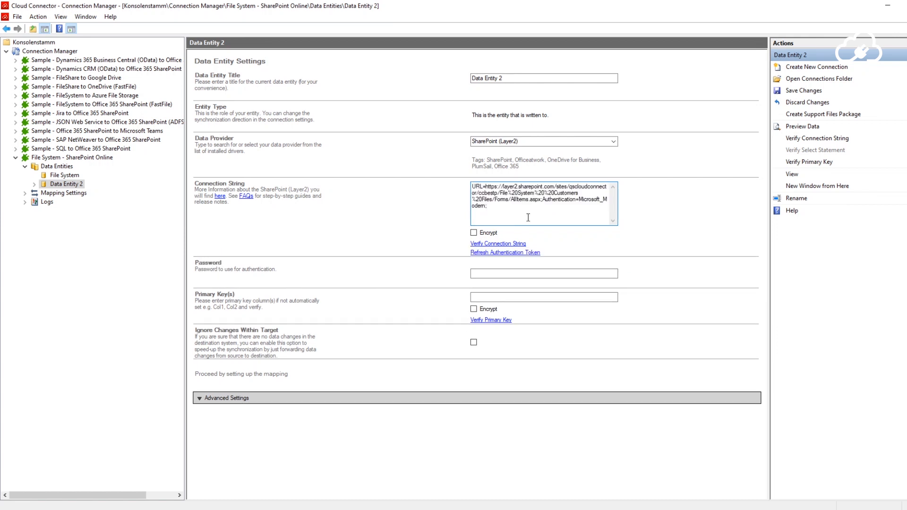
mouse_move(527, 261)
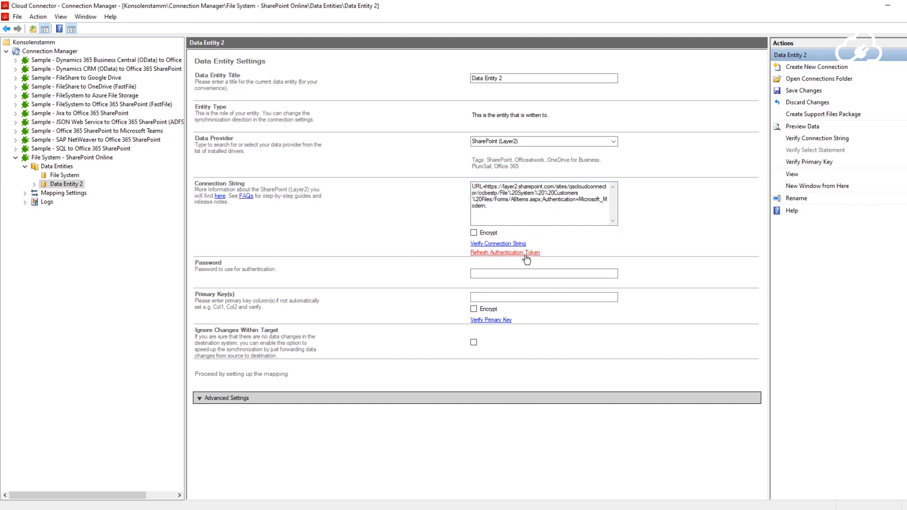
Step: Refresh Data Entity 2's authentication token by signing in with the Microsoft account
left_click(505, 252)
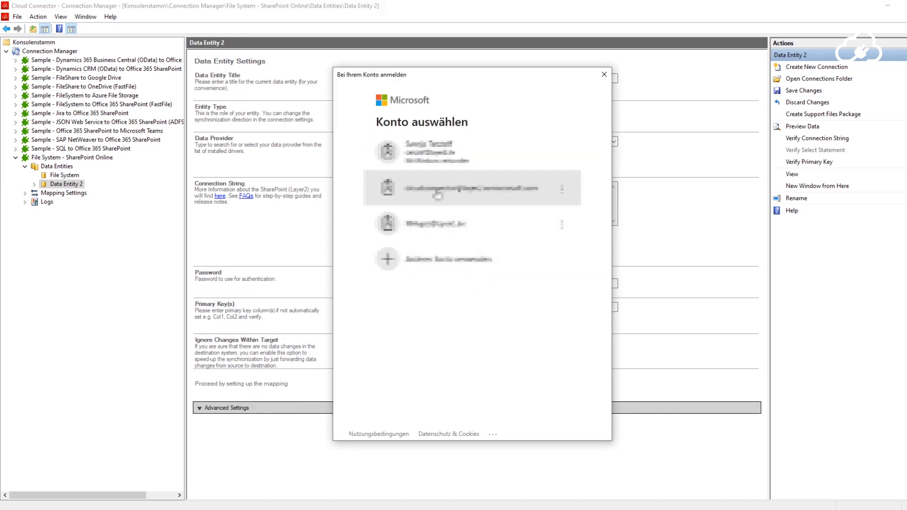
left_click(468, 187)
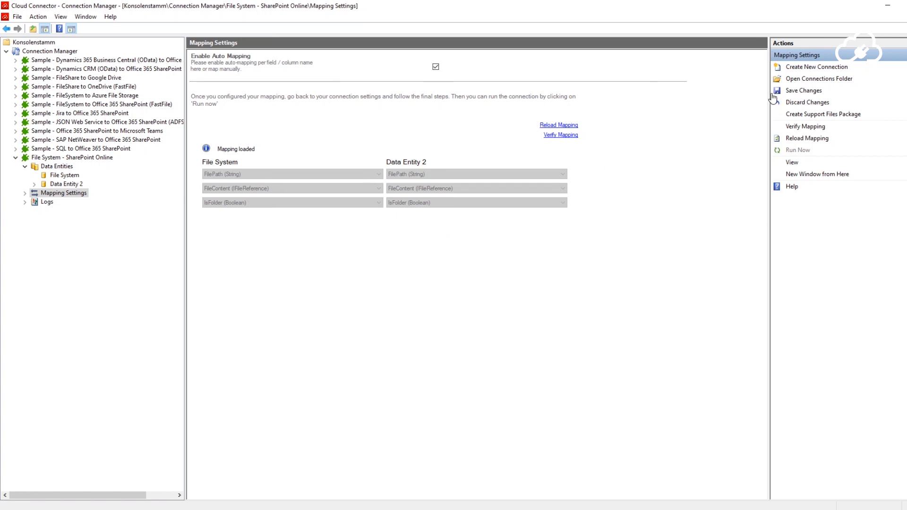
Step: Save the FilePath, FileContent and IsFolder mapping and reopen the connection's settings
left_click(803, 90)
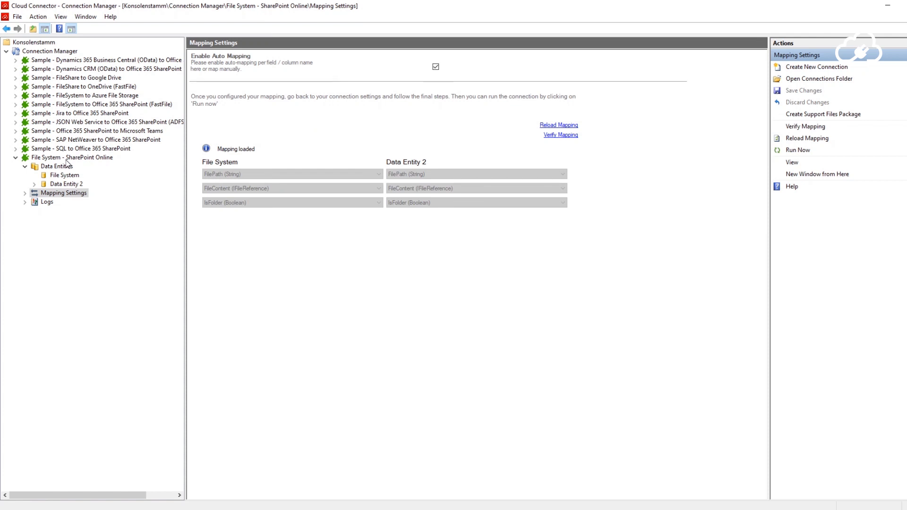
left_click(72, 157)
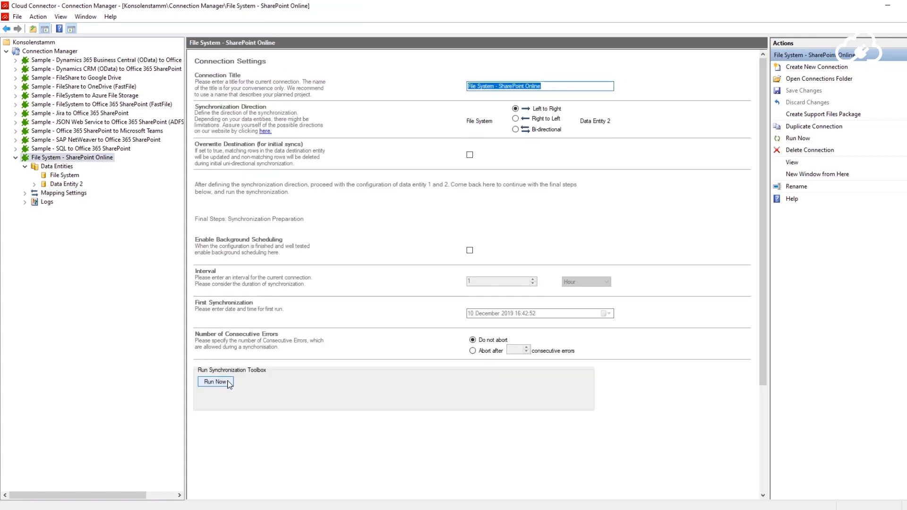
Step: Run the connection's first synchronisation from the Run Synchronization Toolbox
left_click(216, 381)
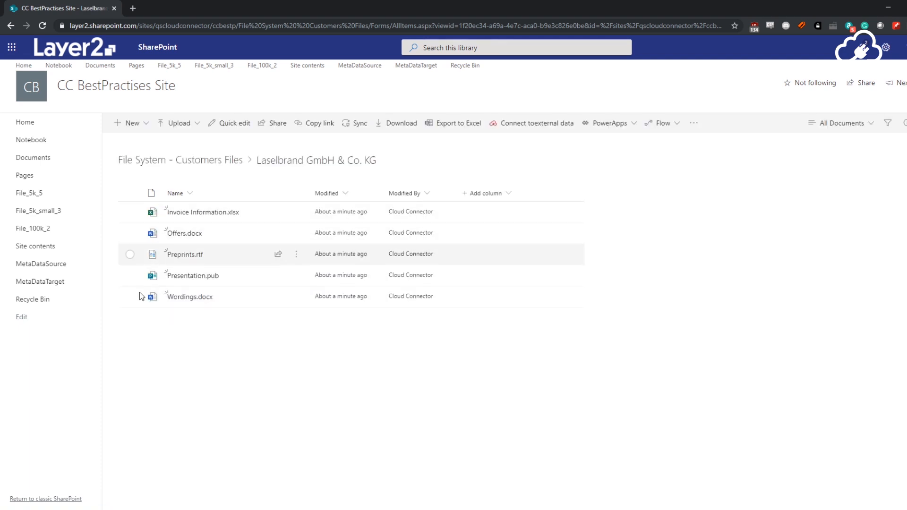
Step: Open the Laselbrand GmbH & Co. KG folder in SharePoint to view the synced files
left_click(180, 160)
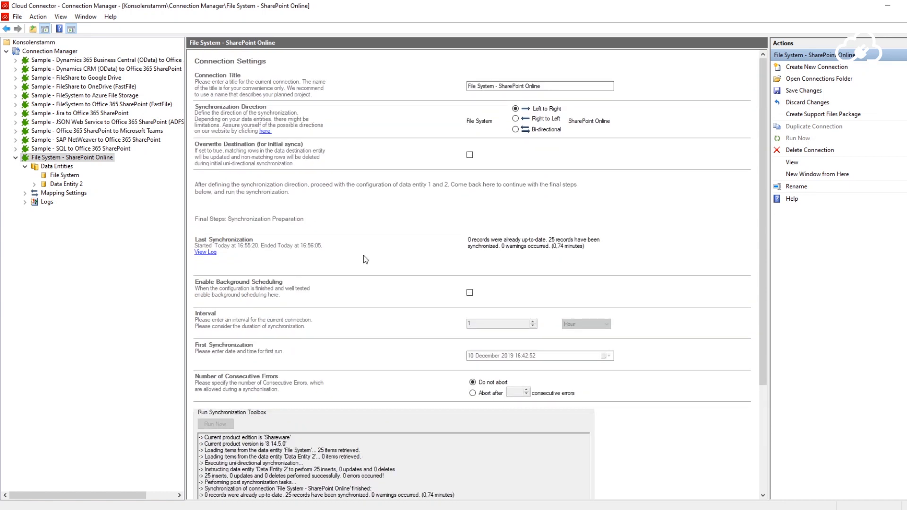
mouse_move(364, 261)
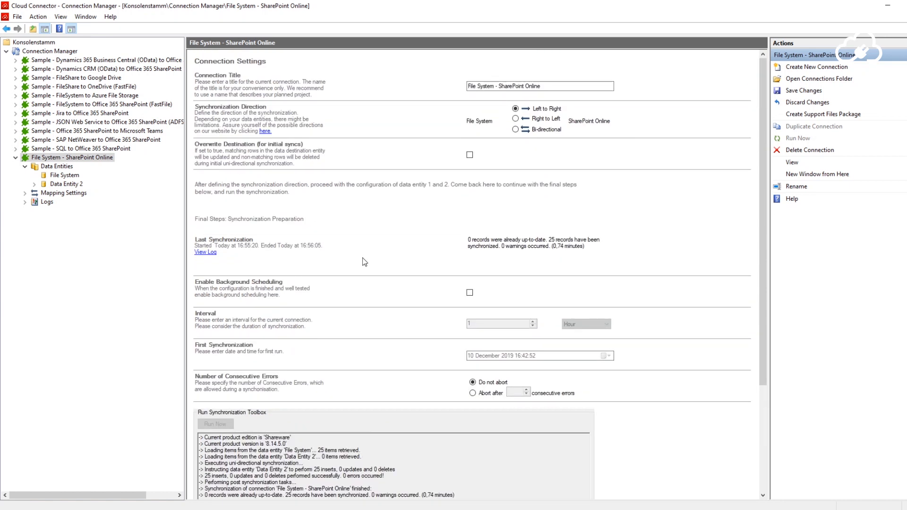
mouse_move(244, 114)
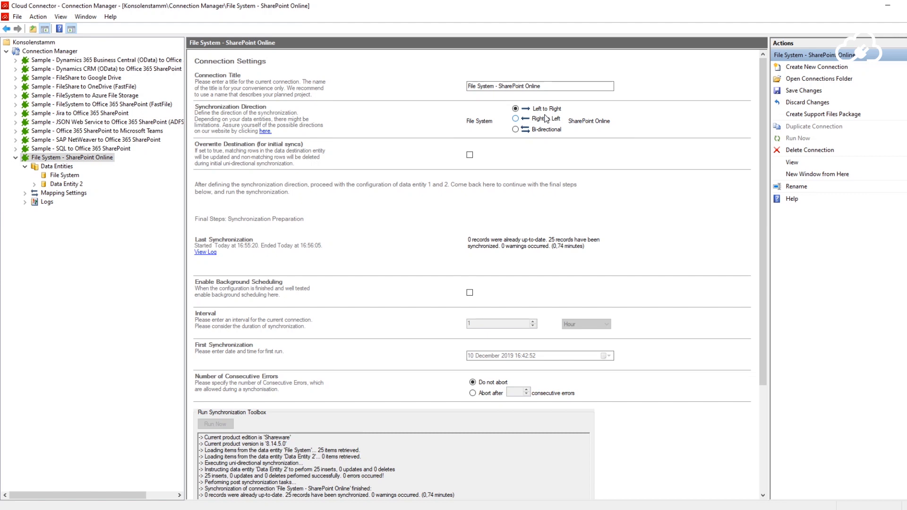
mouse_move(502, 191)
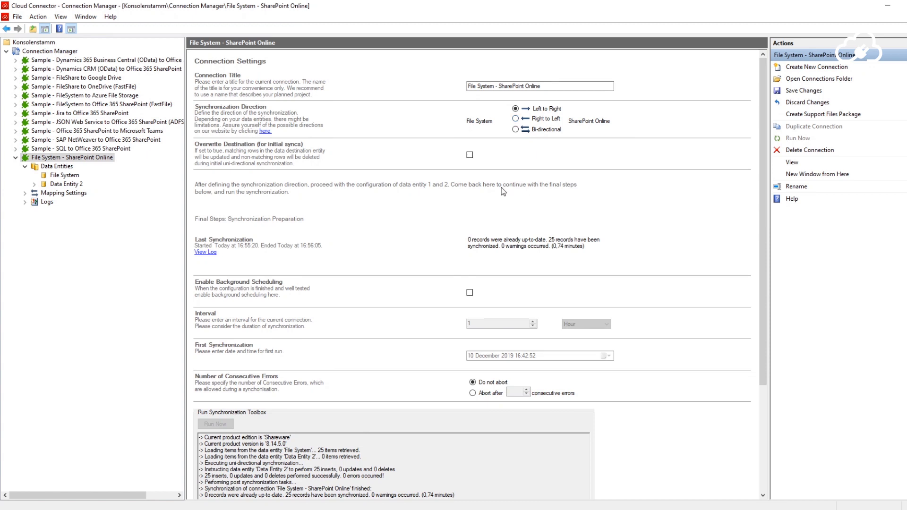
mouse_move(287, 142)
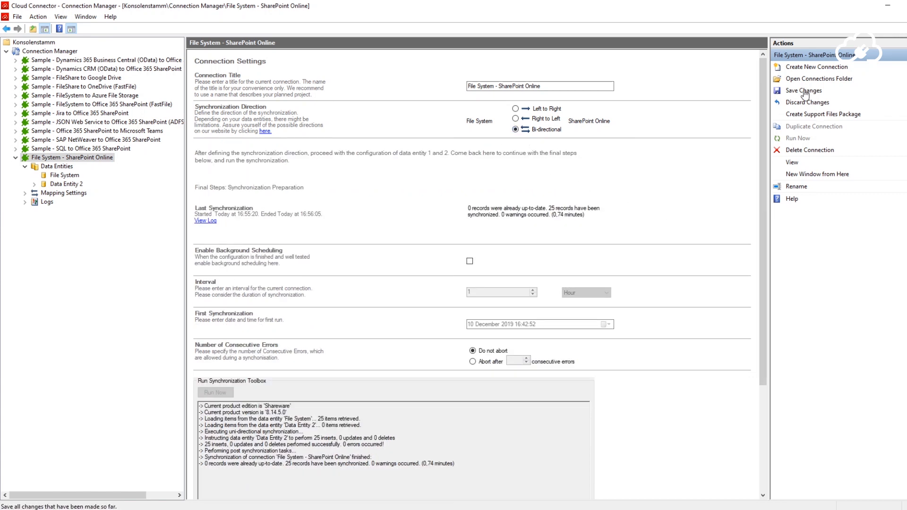
Step: Save the switch to bi-directional synchronisation
left_click(804, 90)
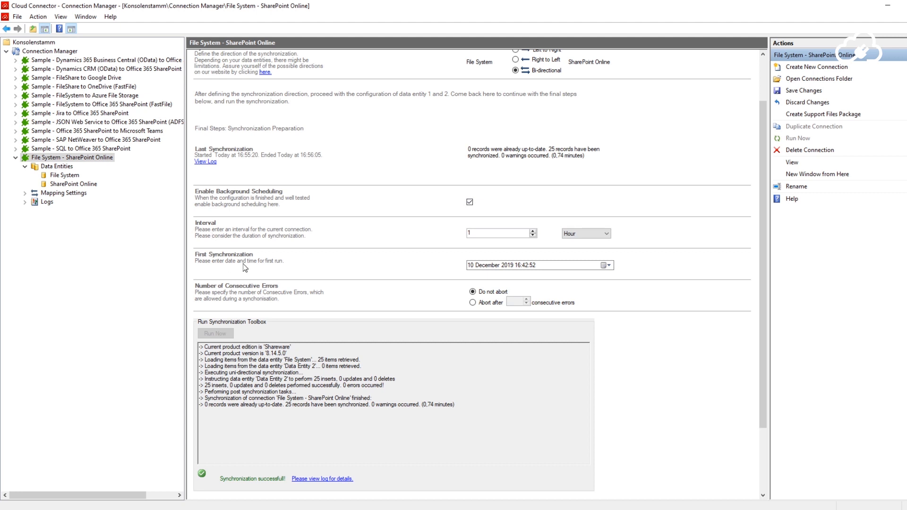
mouse_move(811, 138)
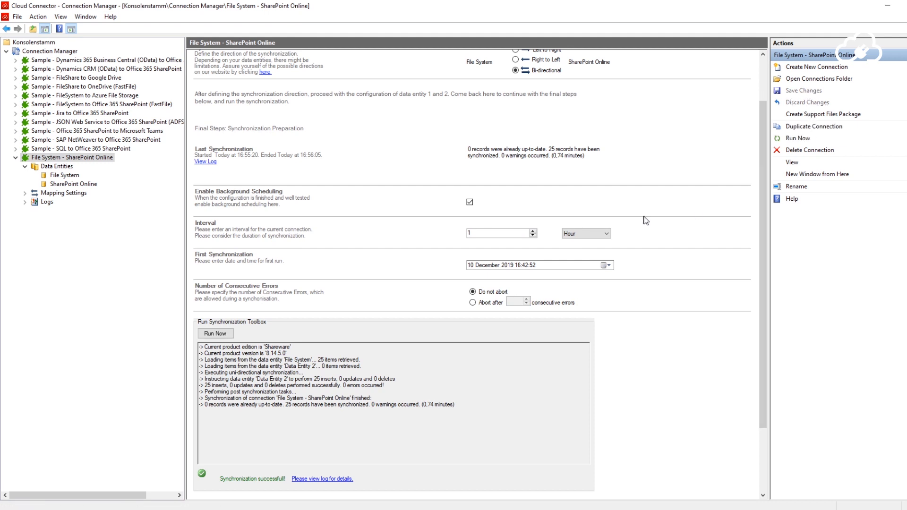
Step: Reload the Connection Manager configuration and start the Scheduling Service so it shows Running
left_click(49, 51)
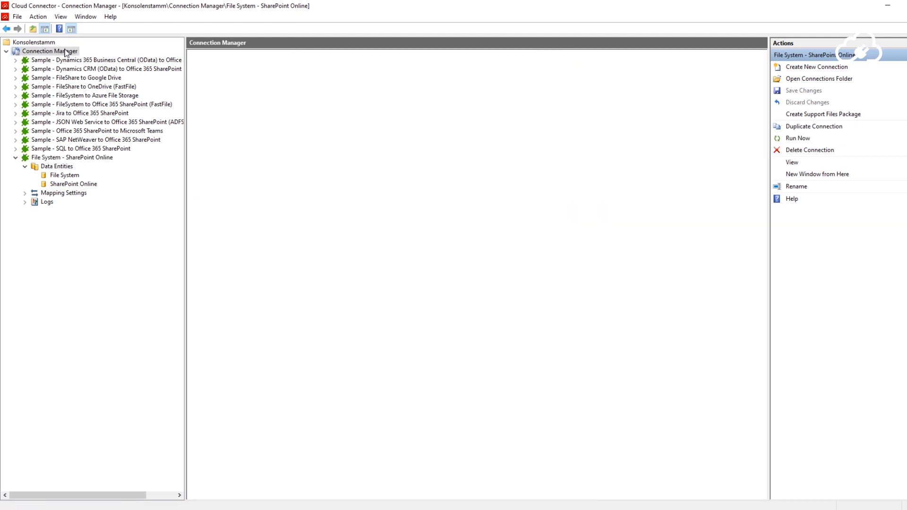
left_click(51, 51)
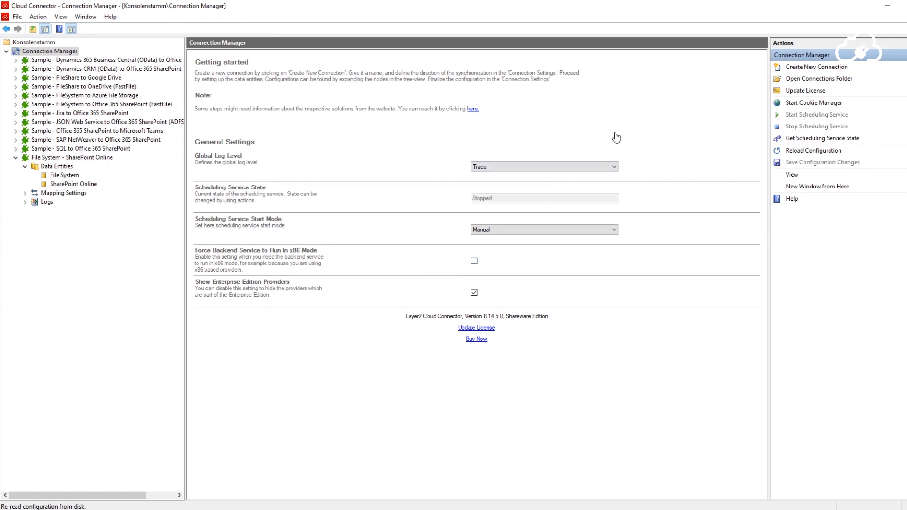
left_click(817, 113)
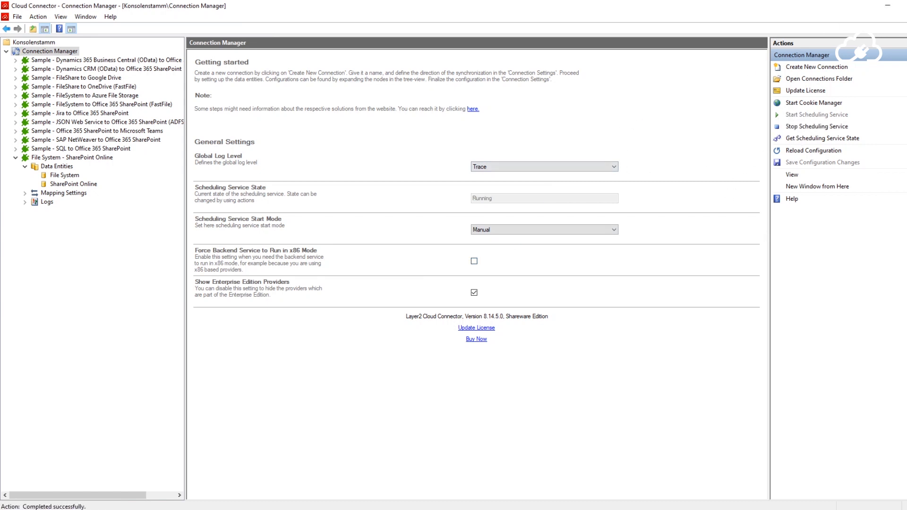